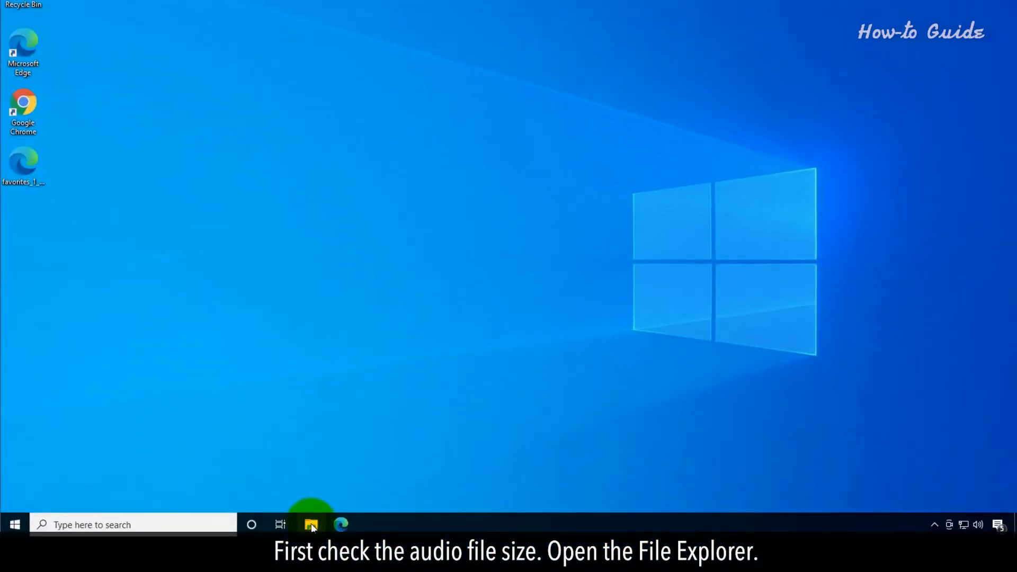
# - Check the properties of 01.mp3 (1.91 MB) and 02.mp3 (3.21 MB) in Music
pyautogui.click(310, 523)
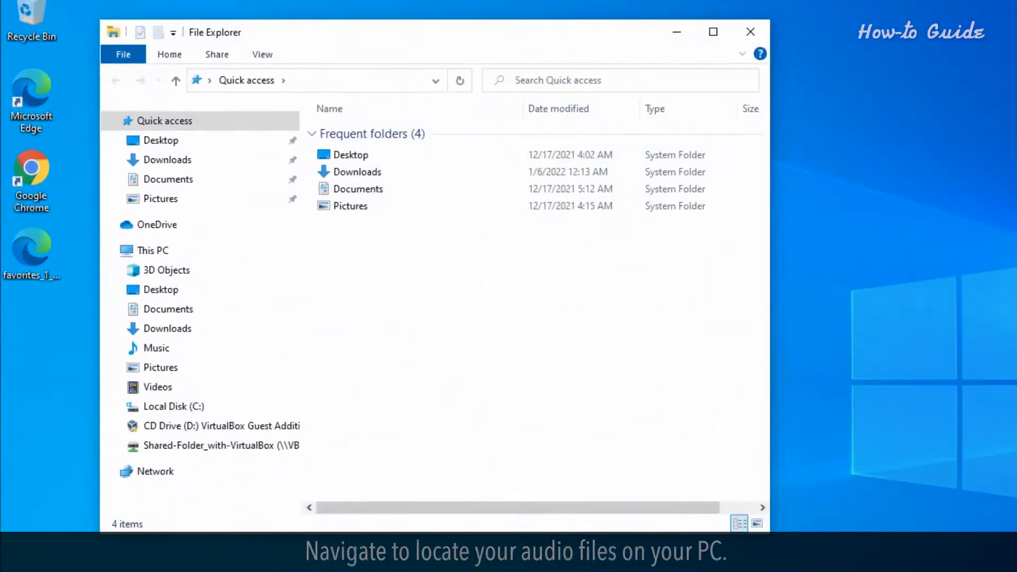
pyautogui.click(156, 348)
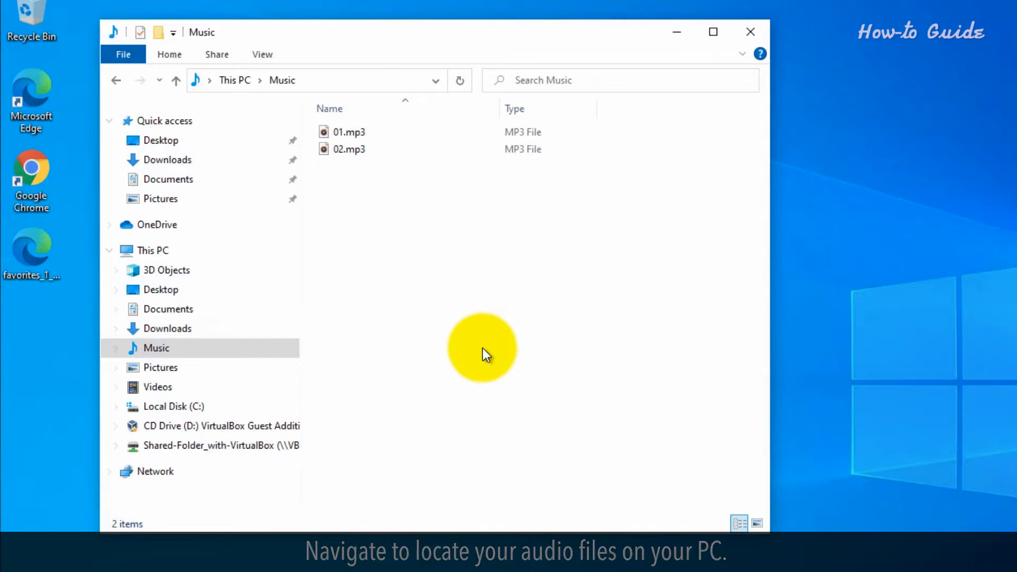
pyautogui.click(349, 132)
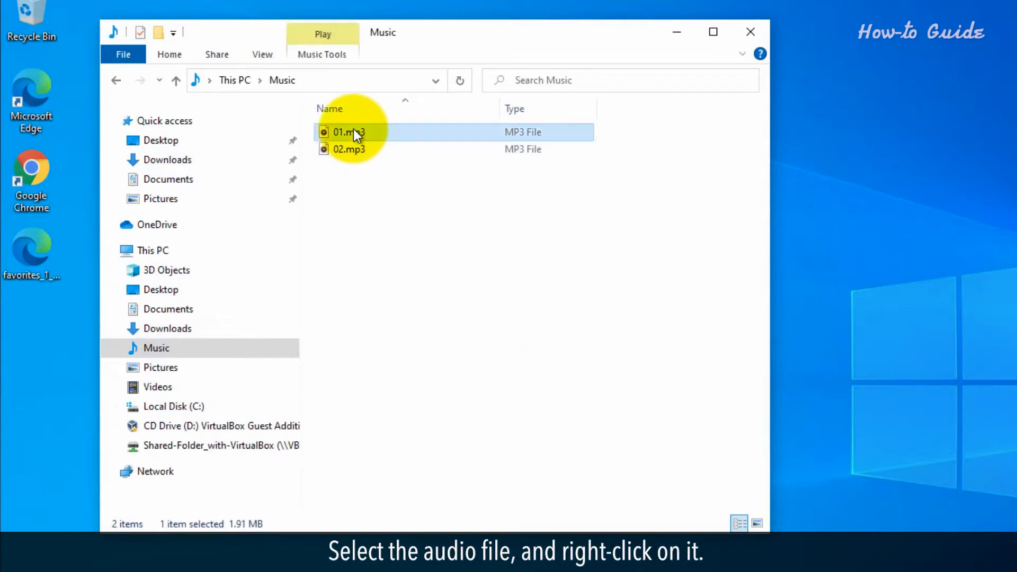
pyautogui.rightClick(351, 133)
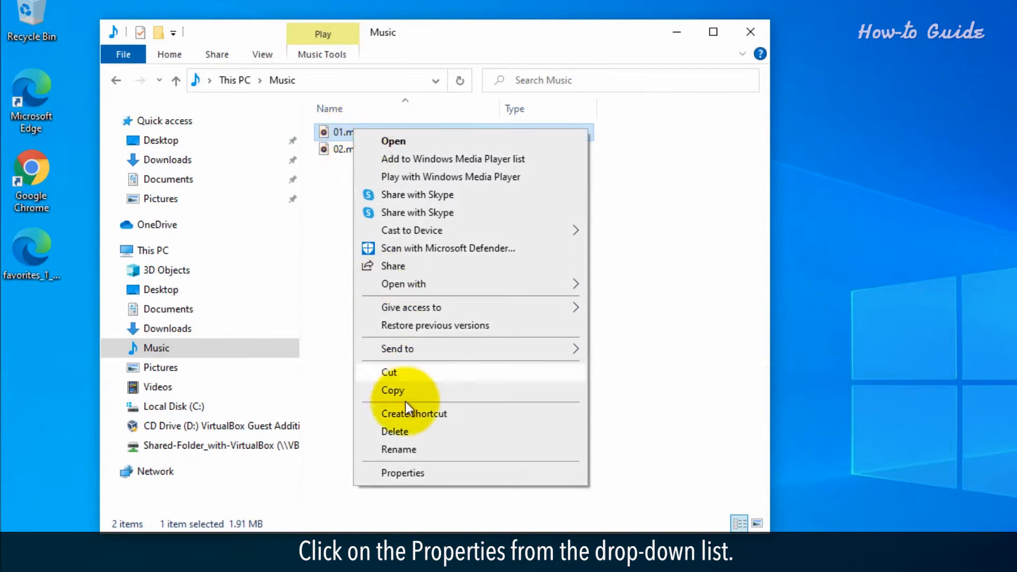
pyautogui.click(402, 473)
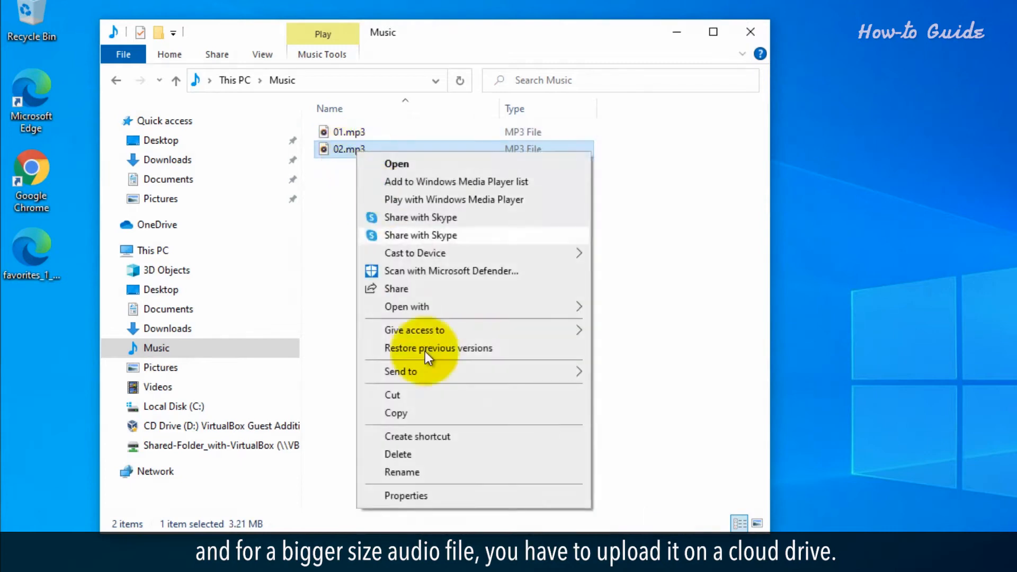
pyautogui.click(406, 496)
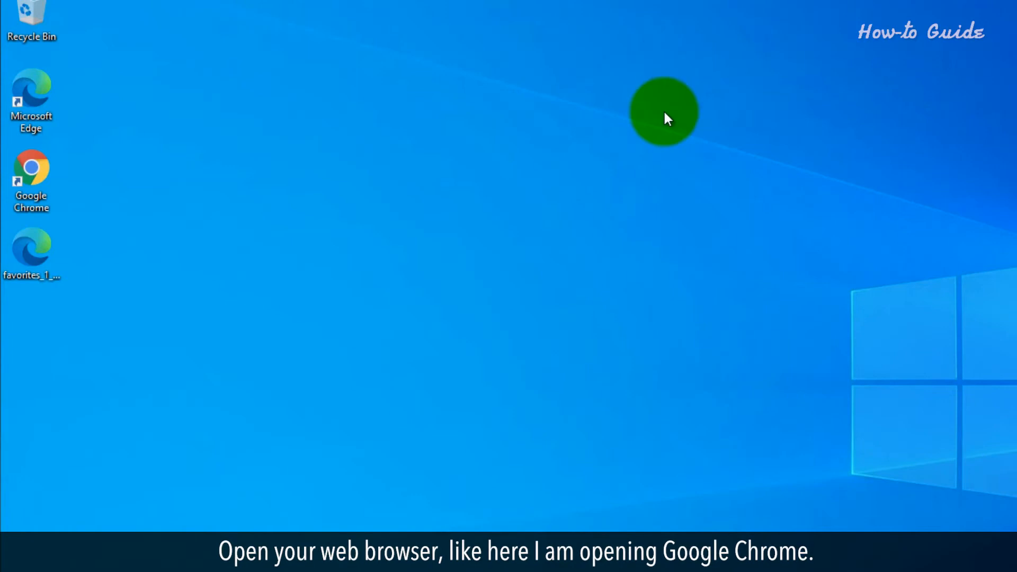
pyautogui.doubleClick(31, 175)
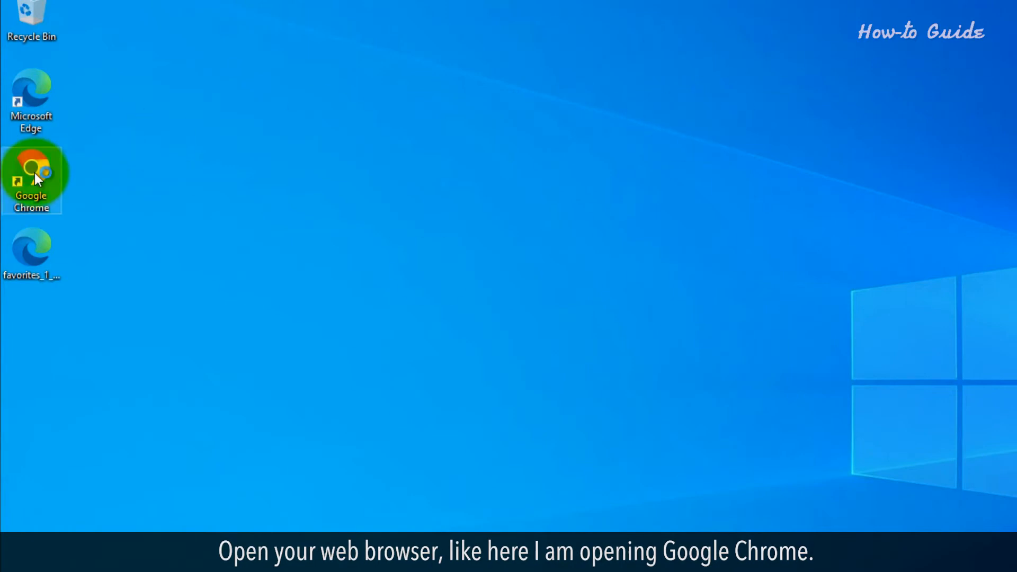
pyautogui.doubleClick(33, 167)
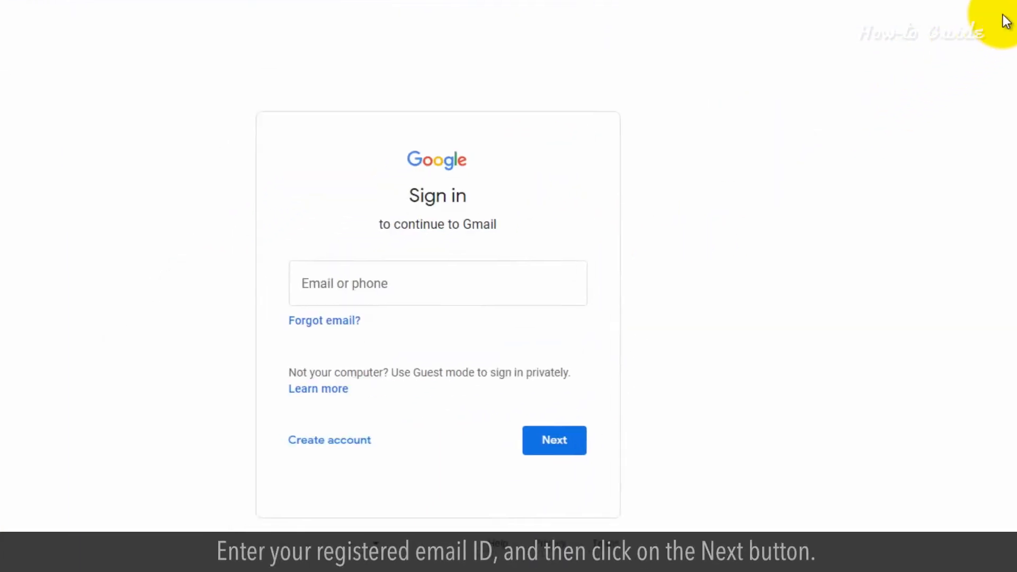
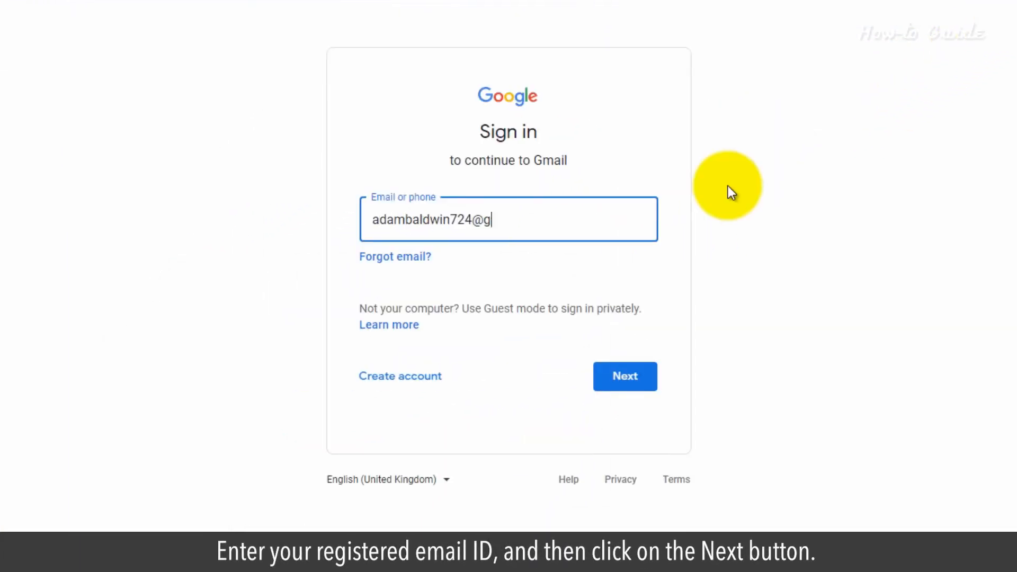
pyautogui.click(625, 376)
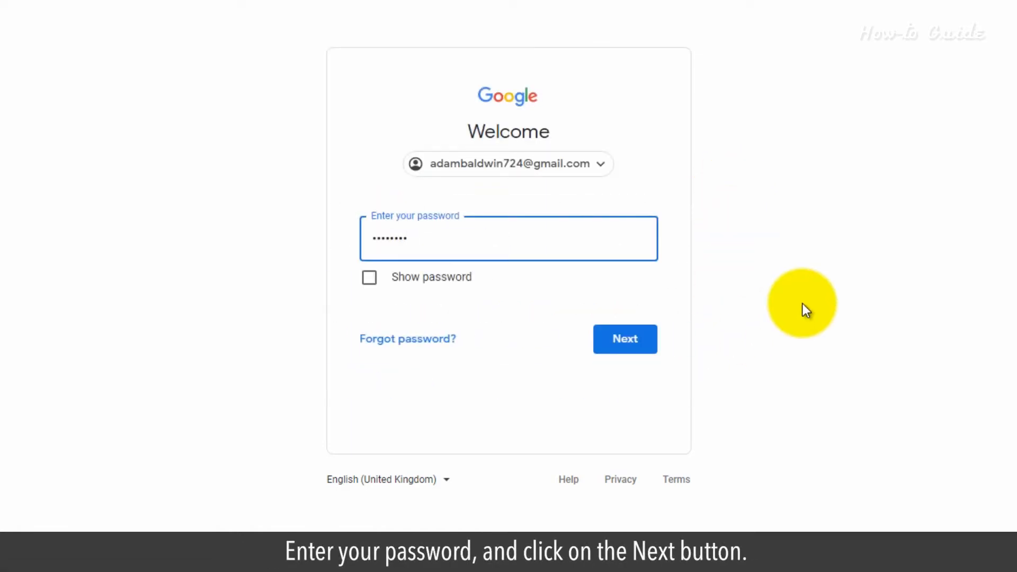
pyautogui.click(625, 339)
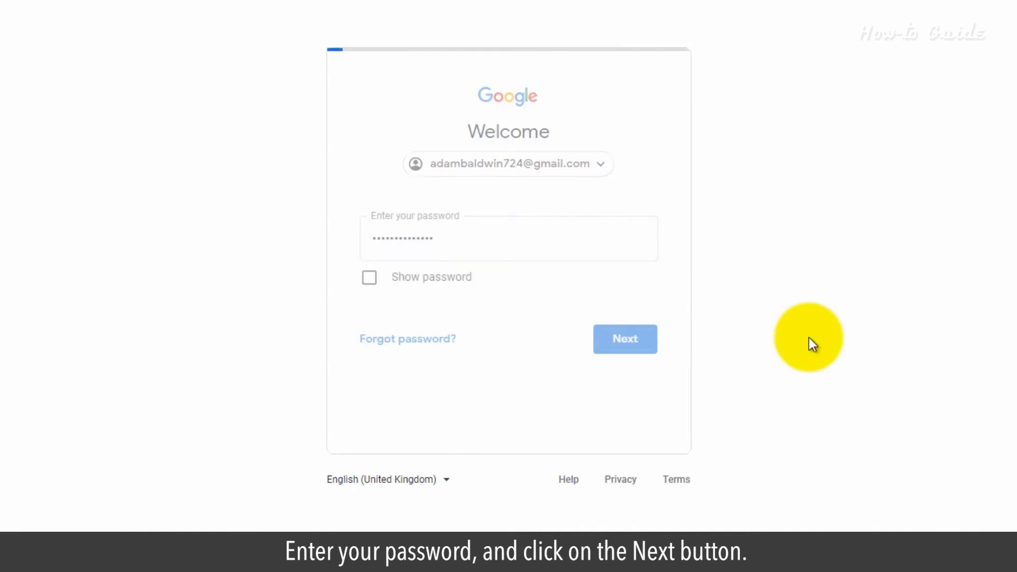
pyautogui.click(625, 339)
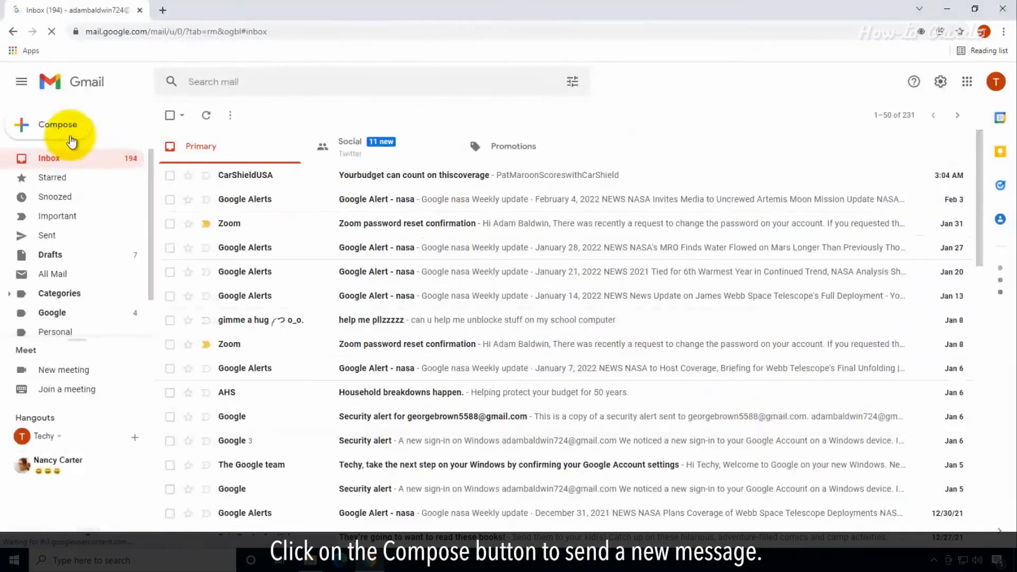
# - Compose a 'Music' email to the Yahoo recipient, drag in 01.mp3, and start attaching another file
pyautogui.click(57, 125)
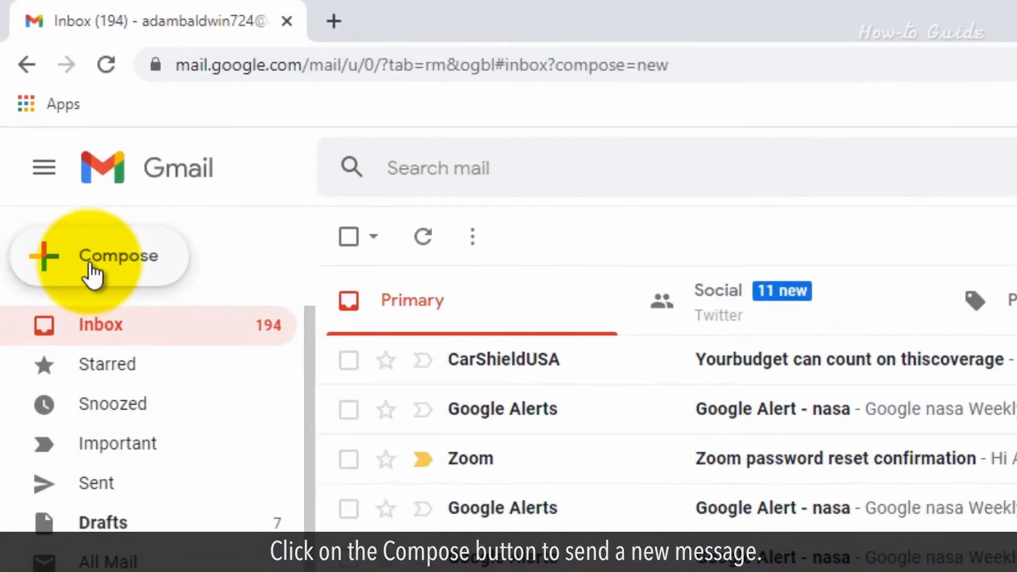
pyautogui.click(119, 256)
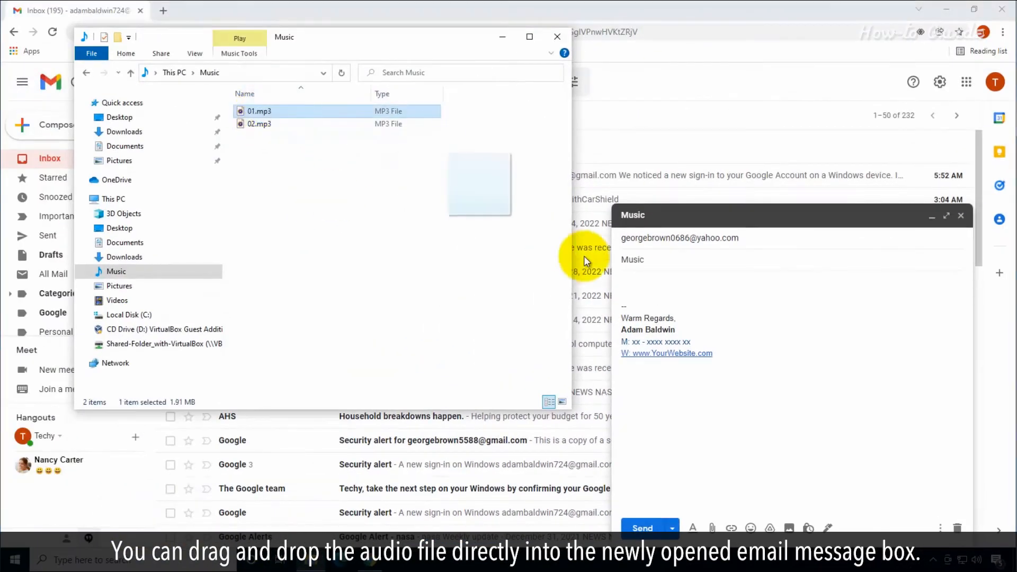
pyautogui.moveTo(260, 111); pyautogui.dragTo(728, 325)
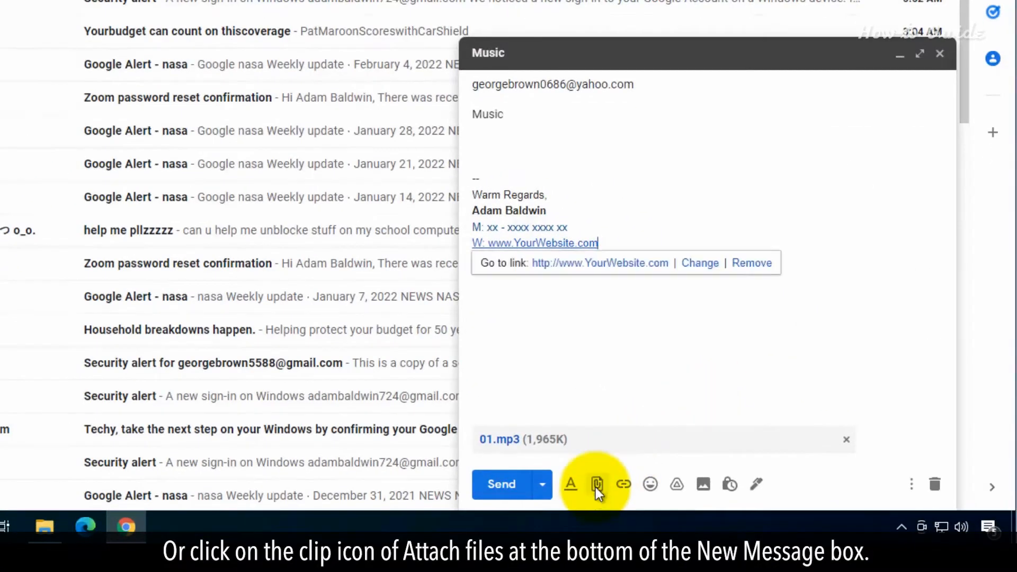
pyautogui.click(597, 484)
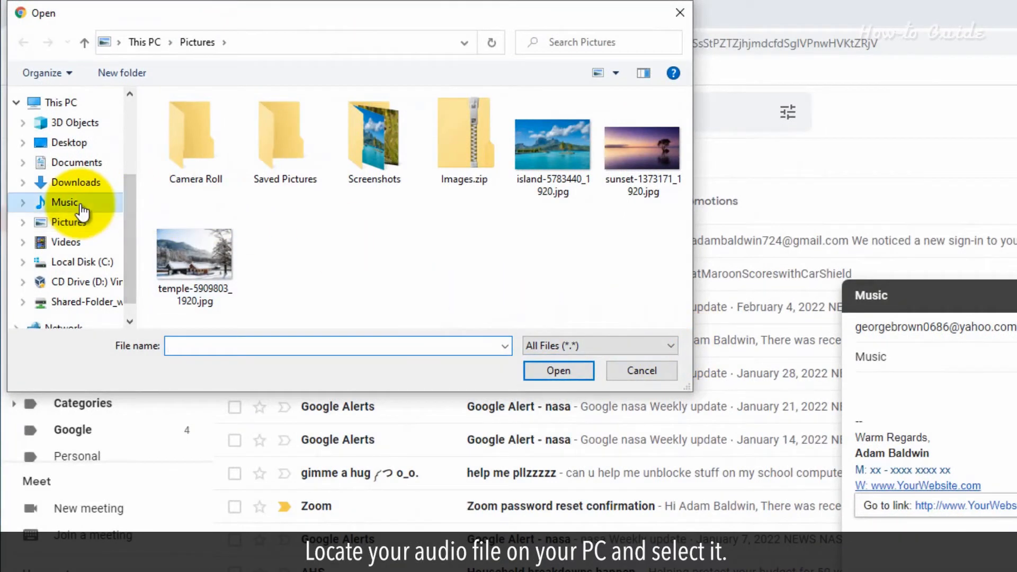
# - Add 02.mp3 from the Music folder and send the email with both attachments
pyautogui.click(64, 202)
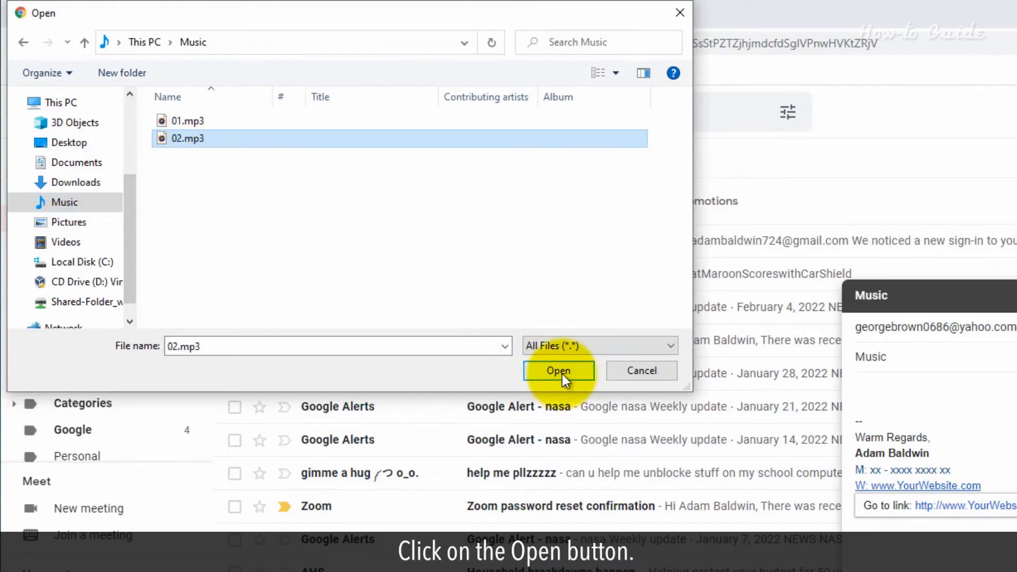
pyautogui.click(560, 371)
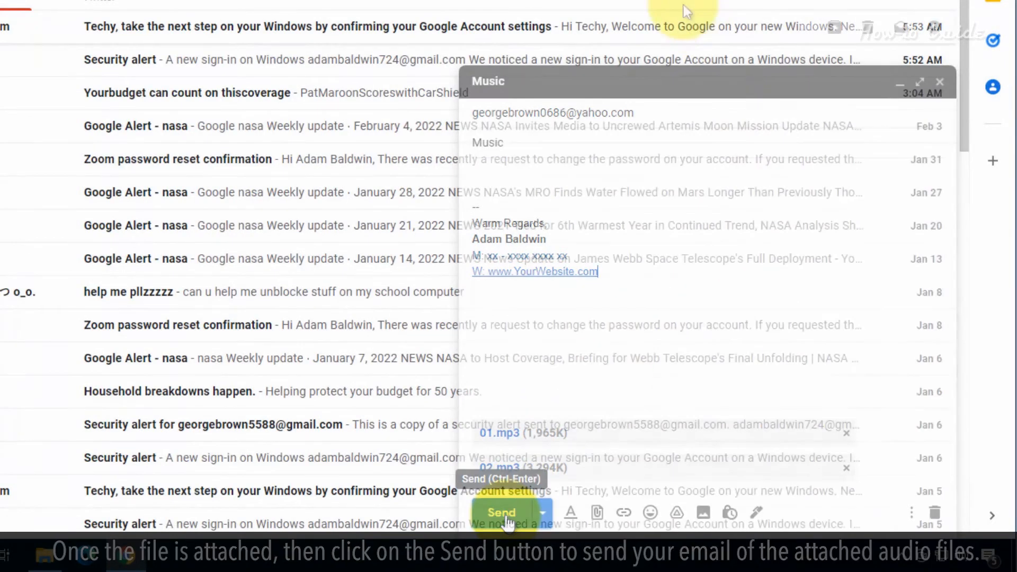
pyautogui.click(501, 513)
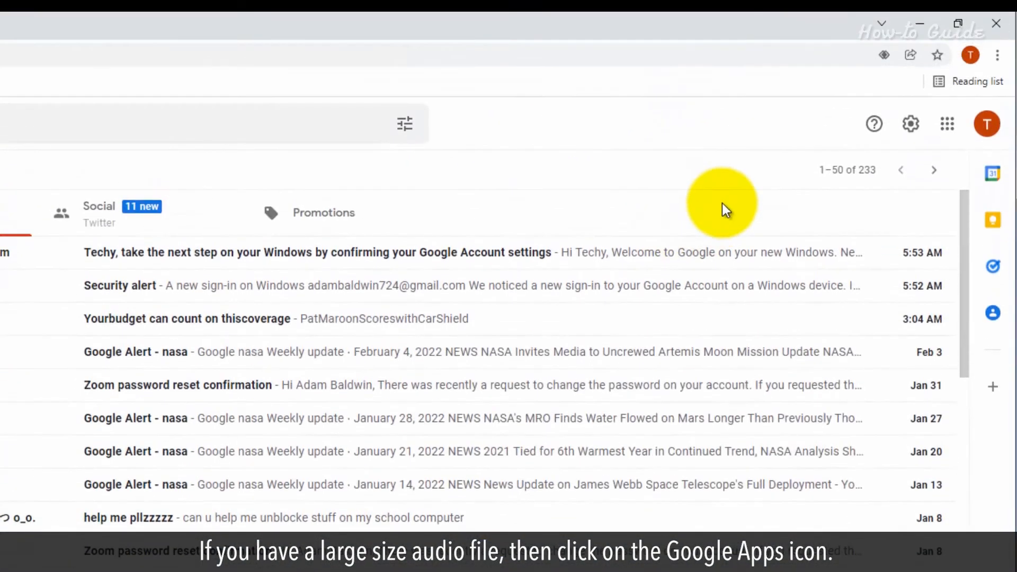
pyautogui.moveTo(947, 124)
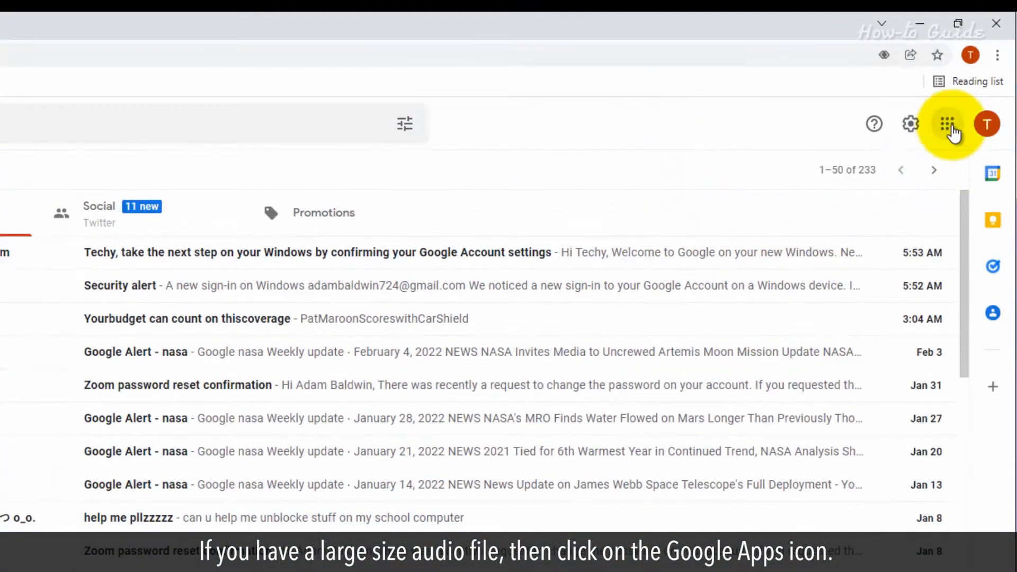
# - Launch Google Drive from Gmail's Google Apps menu
pyautogui.click(948, 123)
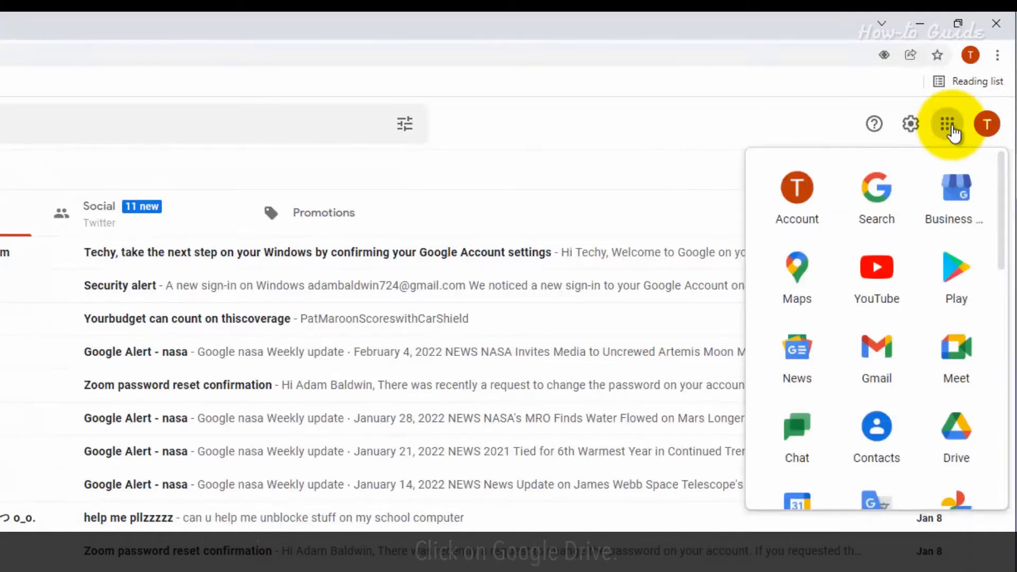
pyautogui.moveTo(958, 443)
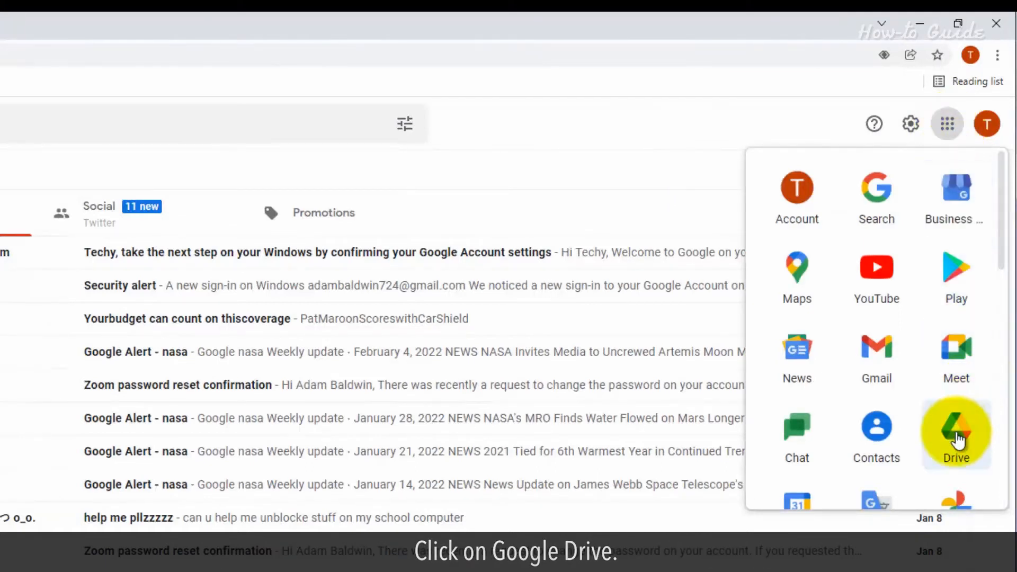
pyautogui.click(956, 430)
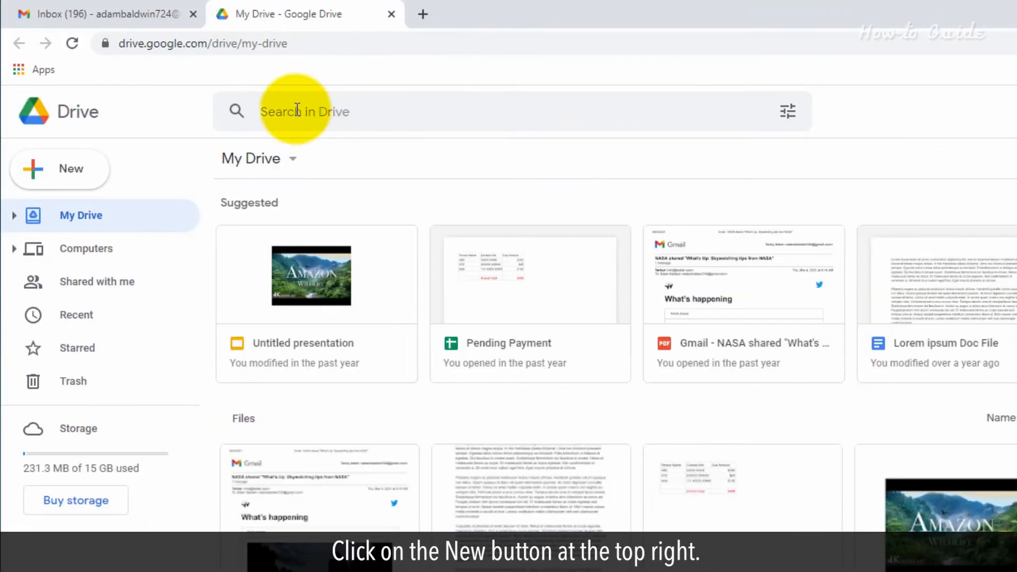
# - Upload 01.mp3 from the Music folder to My Drive via New > File upload
pyautogui.click(59, 169)
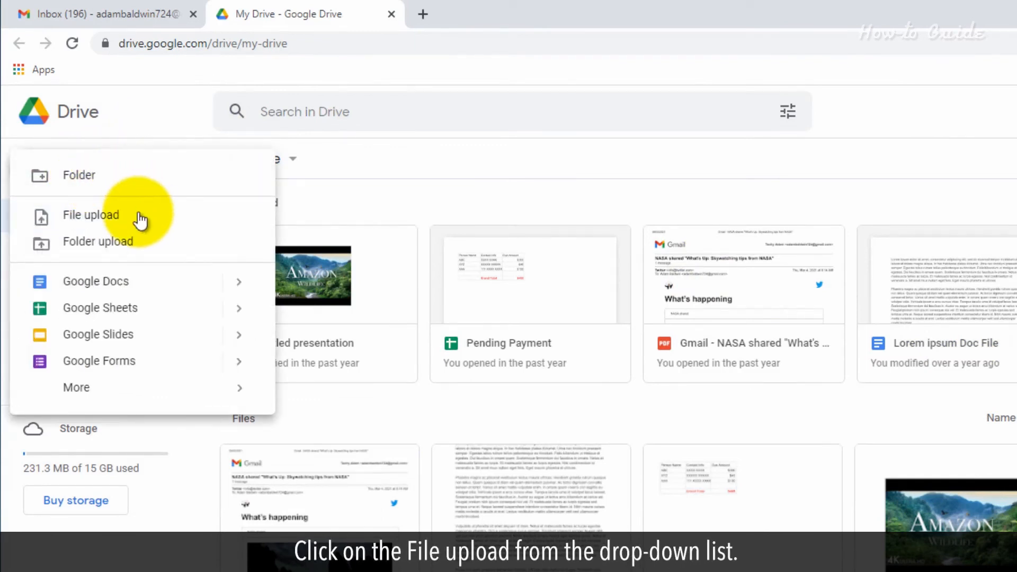
pyautogui.click(91, 215)
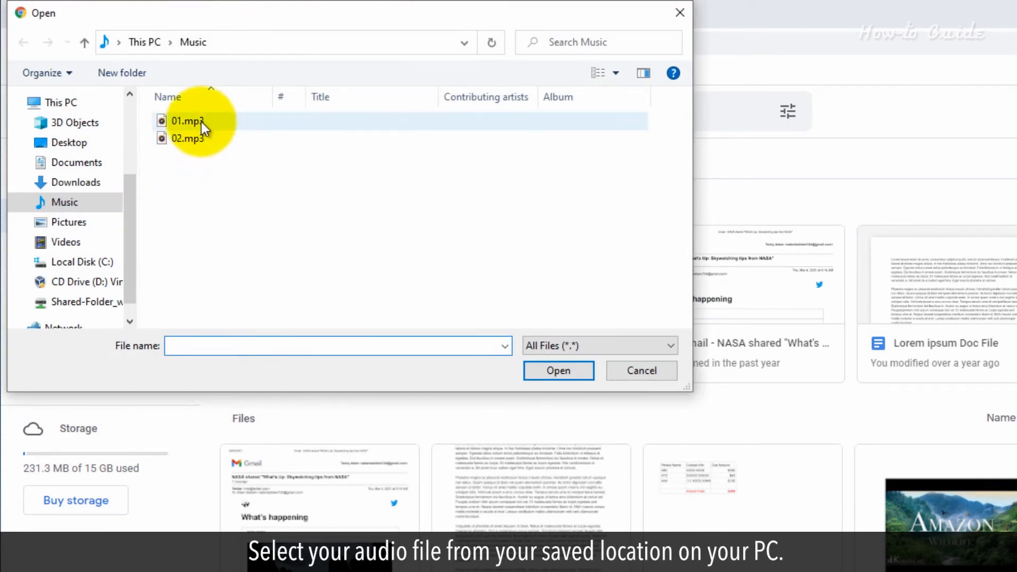
pyautogui.click(185, 122)
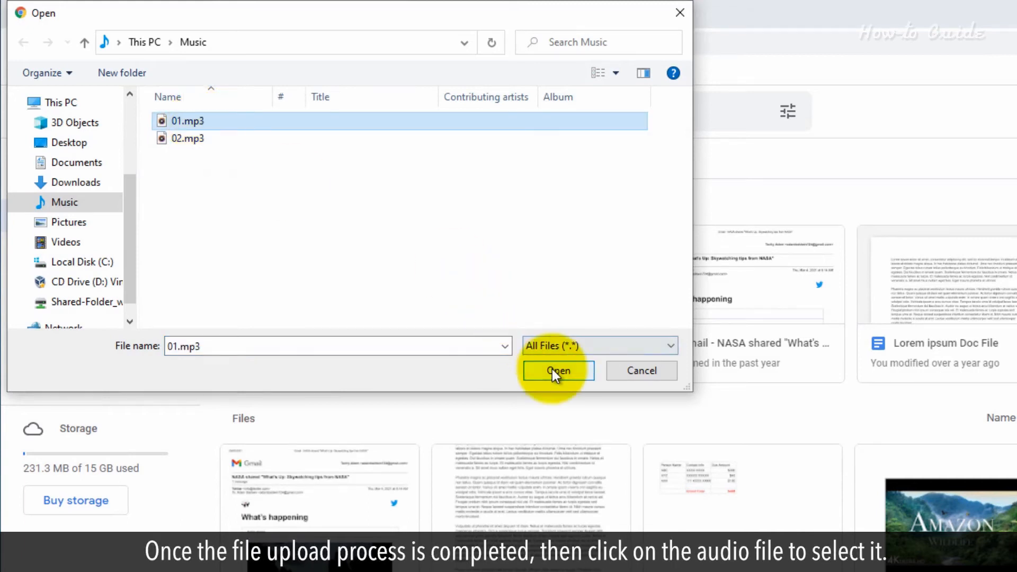
pyautogui.click(558, 370)
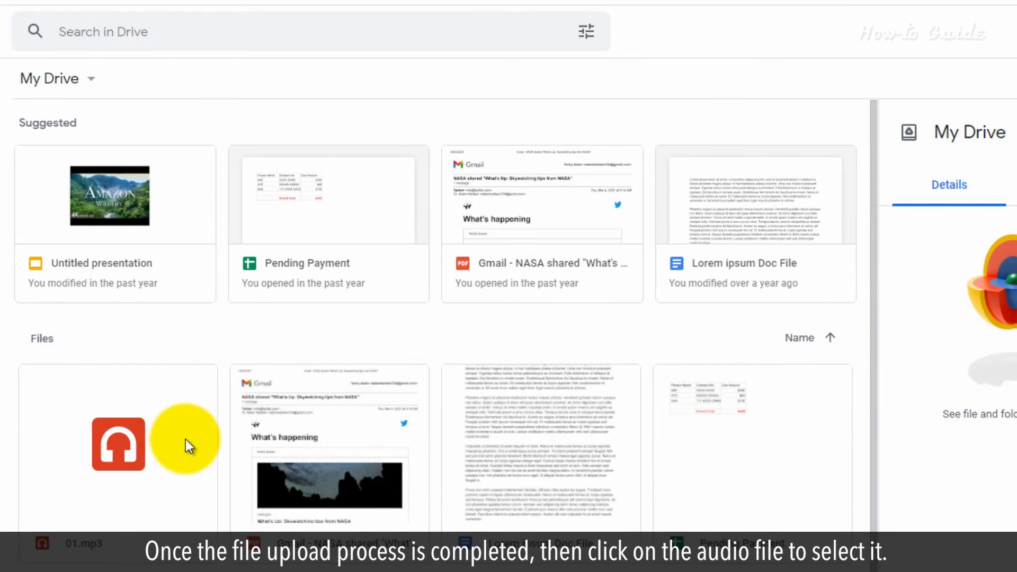
# - Select 01.mp3 in Drive and open its Share dialog
pyautogui.click(118, 447)
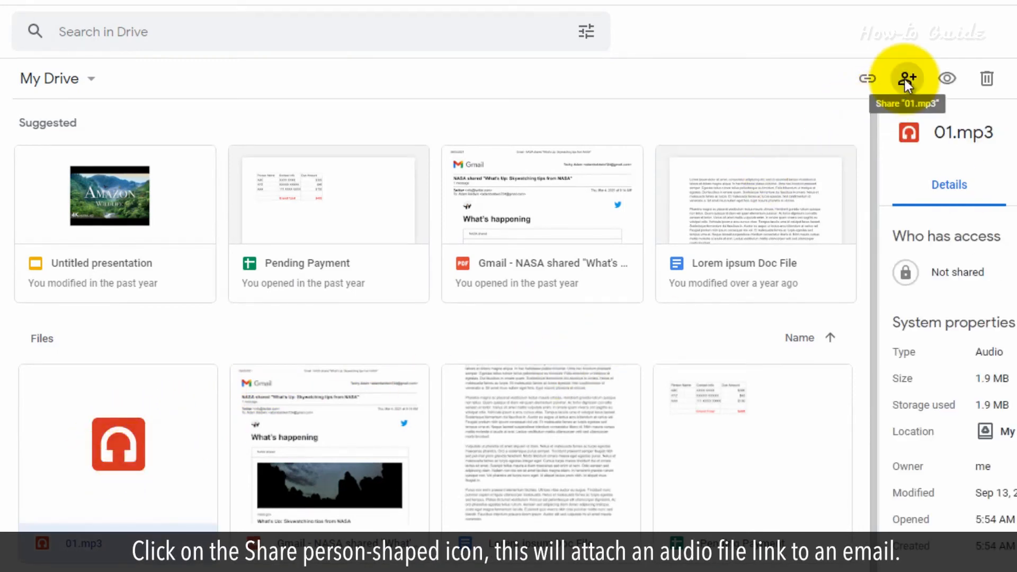
pyautogui.click(905, 78)
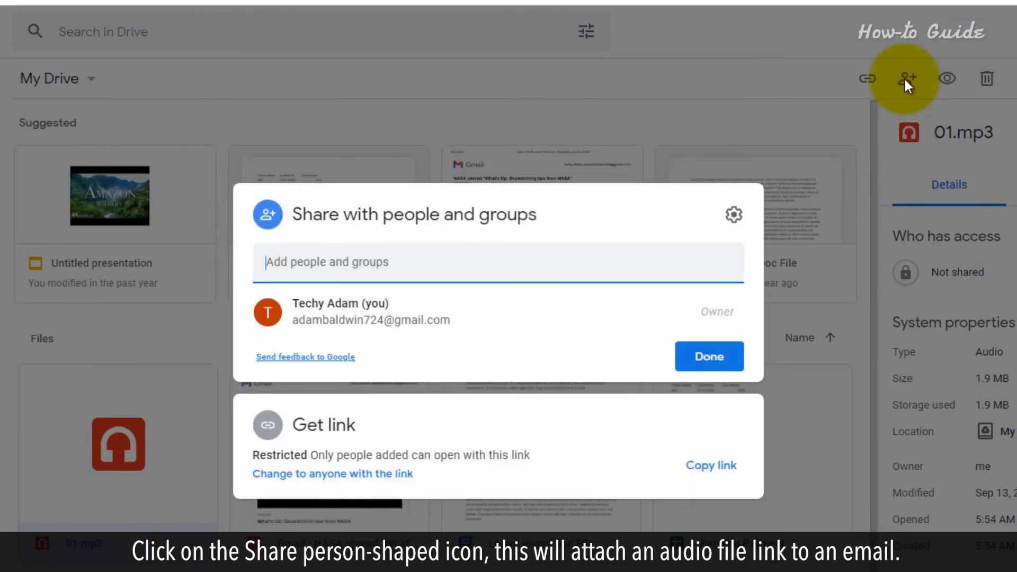
# - Add the suggested recipient, write the message 'Music File', and send the share
pyautogui.click(372, 262)
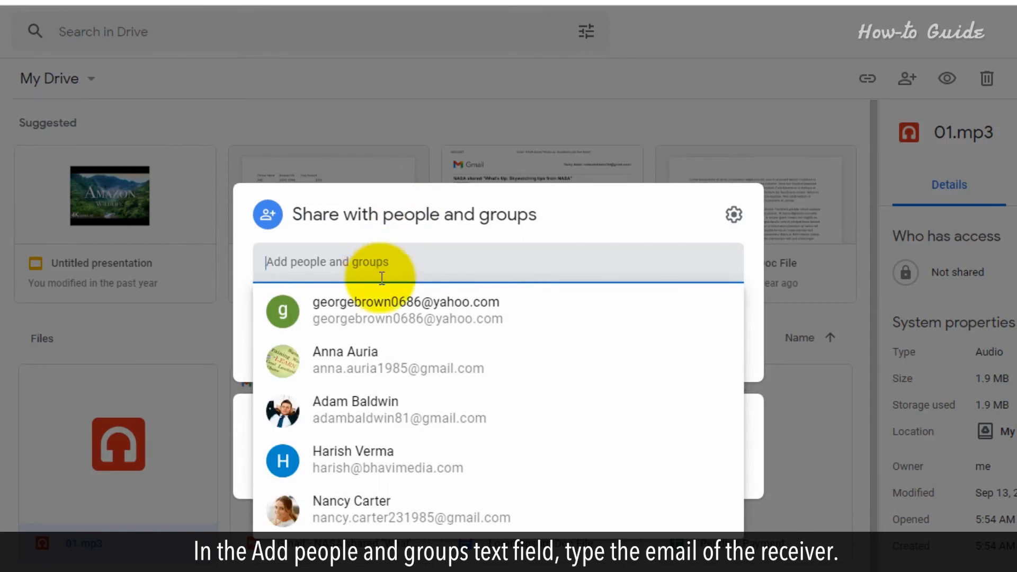
pyautogui.click(405, 310)
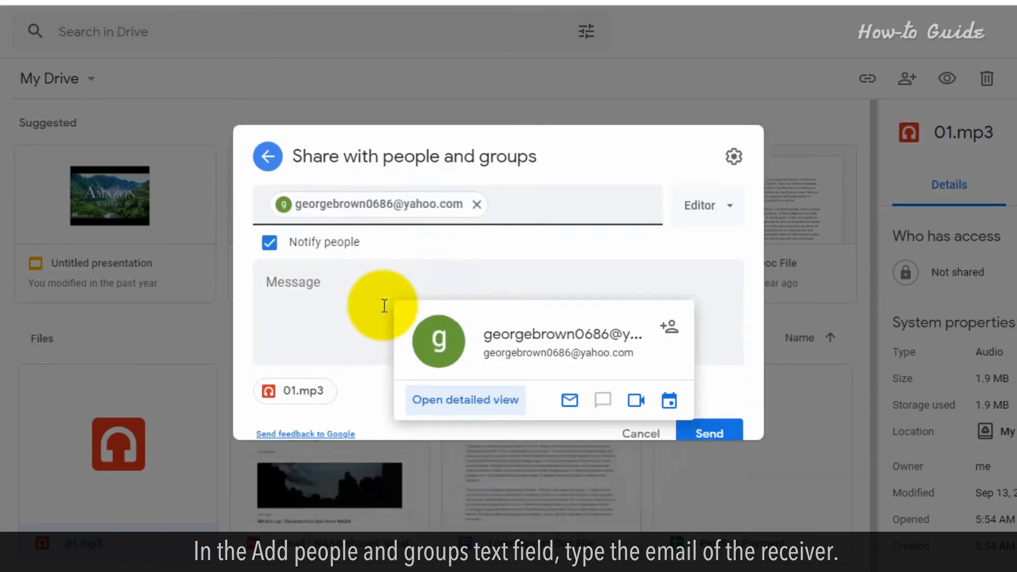
pyautogui.write('Music File')
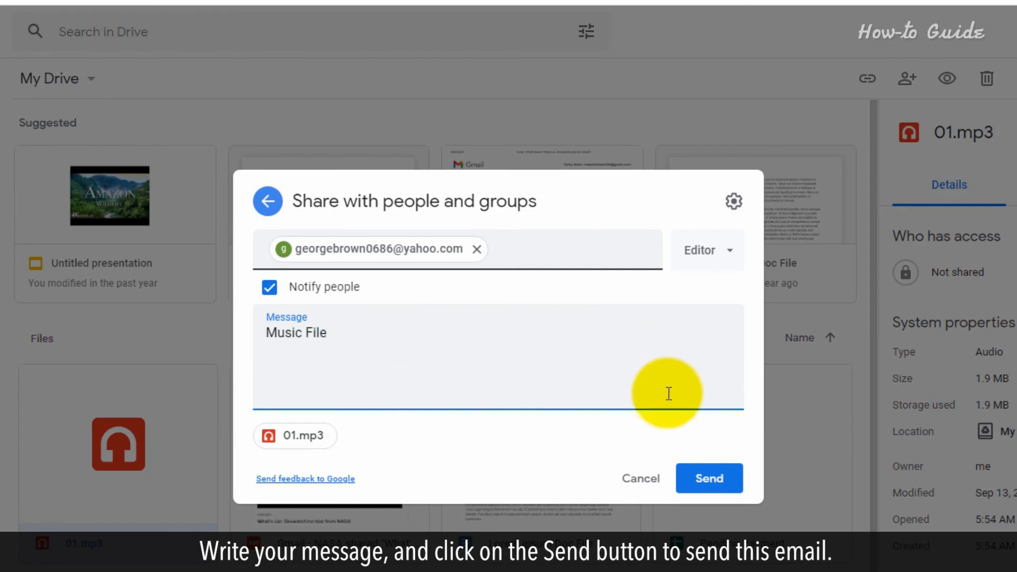
pyautogui.click(709, 479)
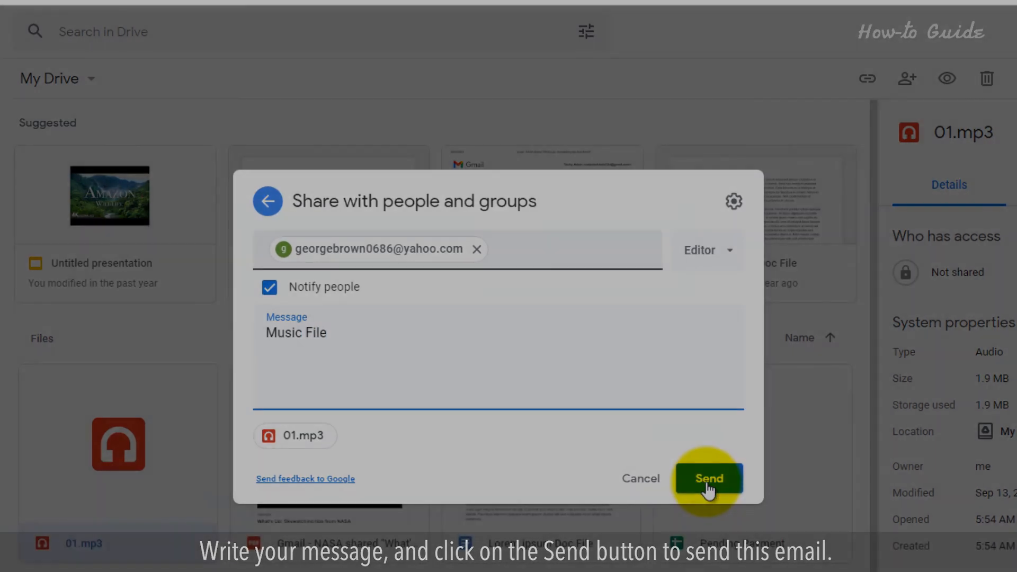